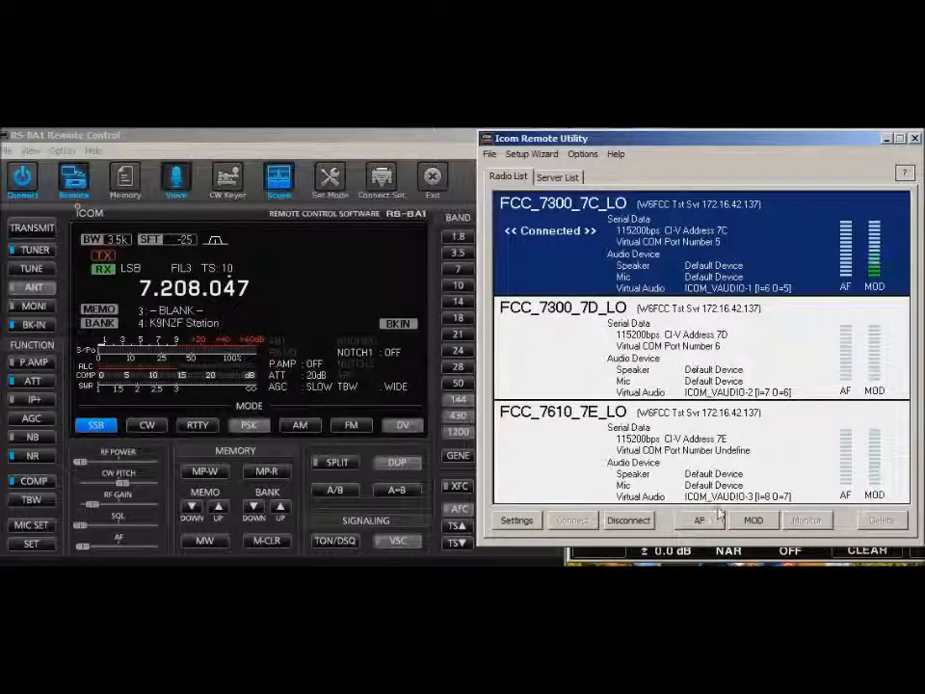
mouse_move(748, 520)
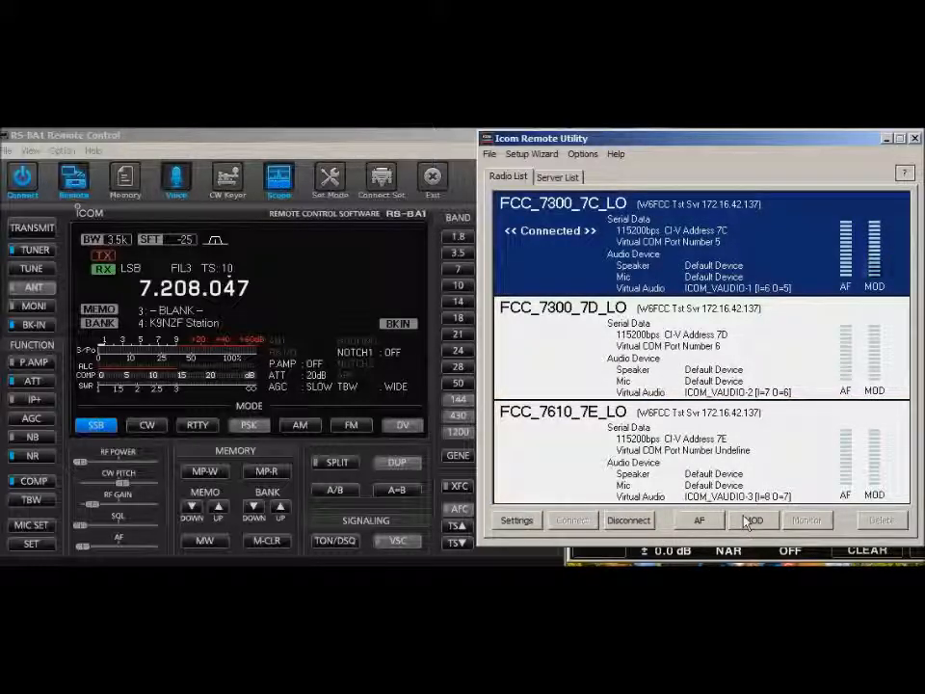
- Open the MOD Select transmit-audio settings for radio FCC_7300_7C_LO
left_click(751, 520)
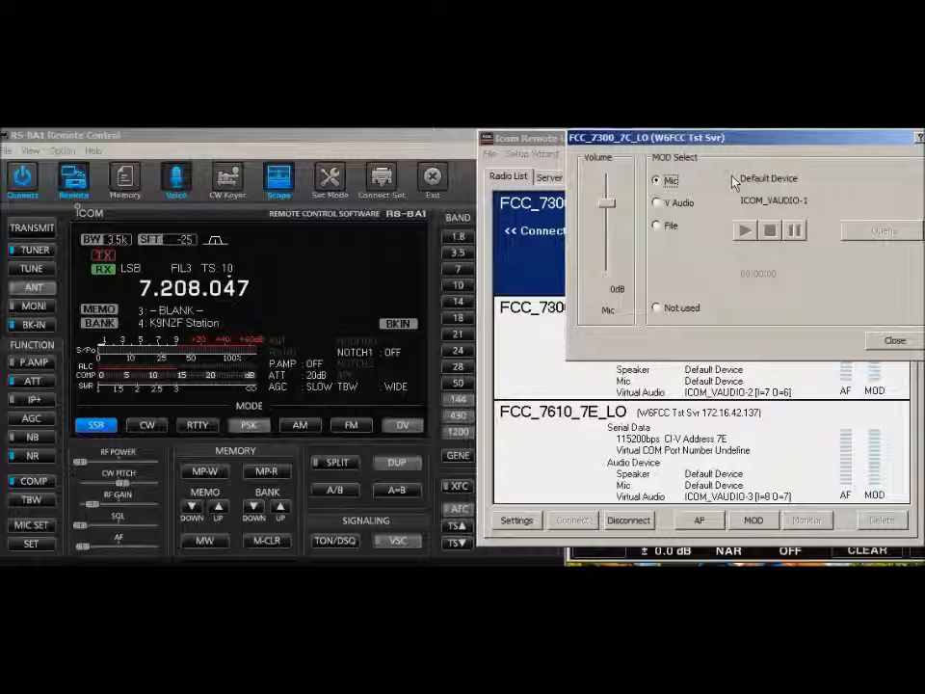
left_click(894, 339)
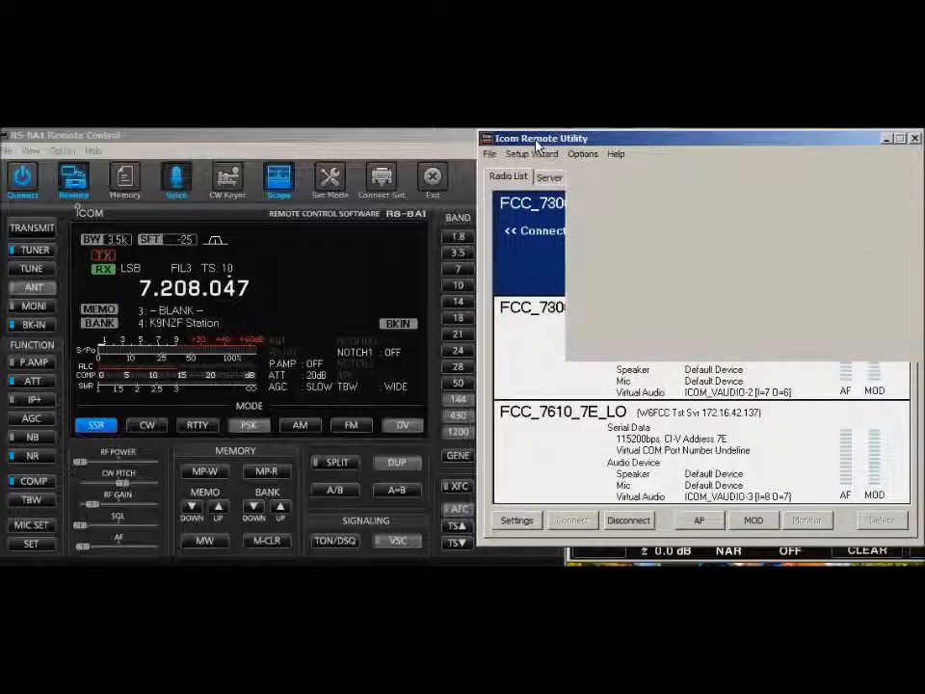
- Show the spectrum scope and tune the radio down to 7.205.000 MHz LSB
left_click(752, 520)
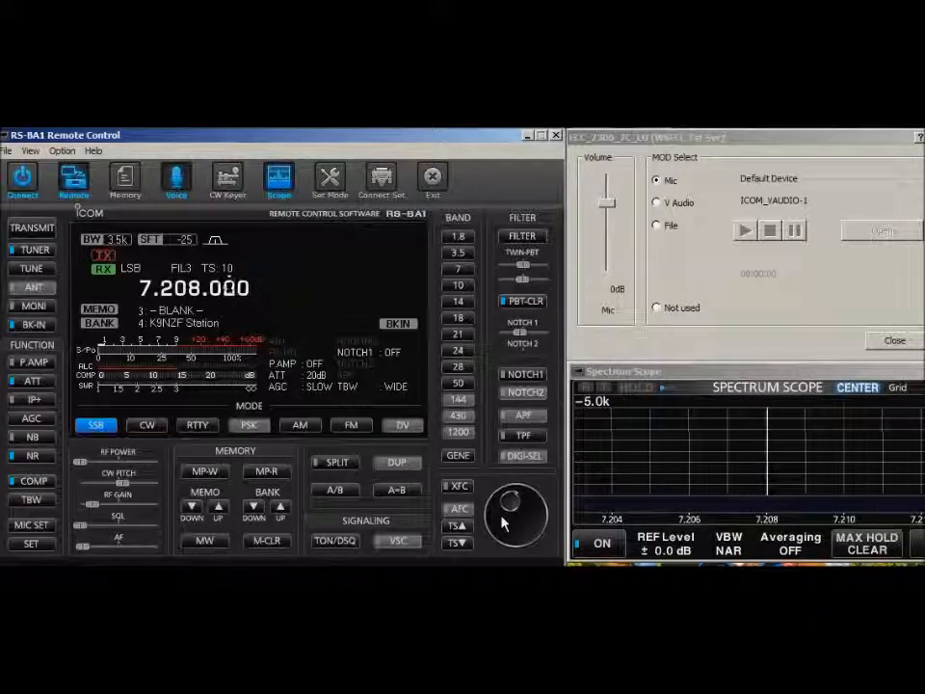
left_click_drag(516, 517, 516, 536)
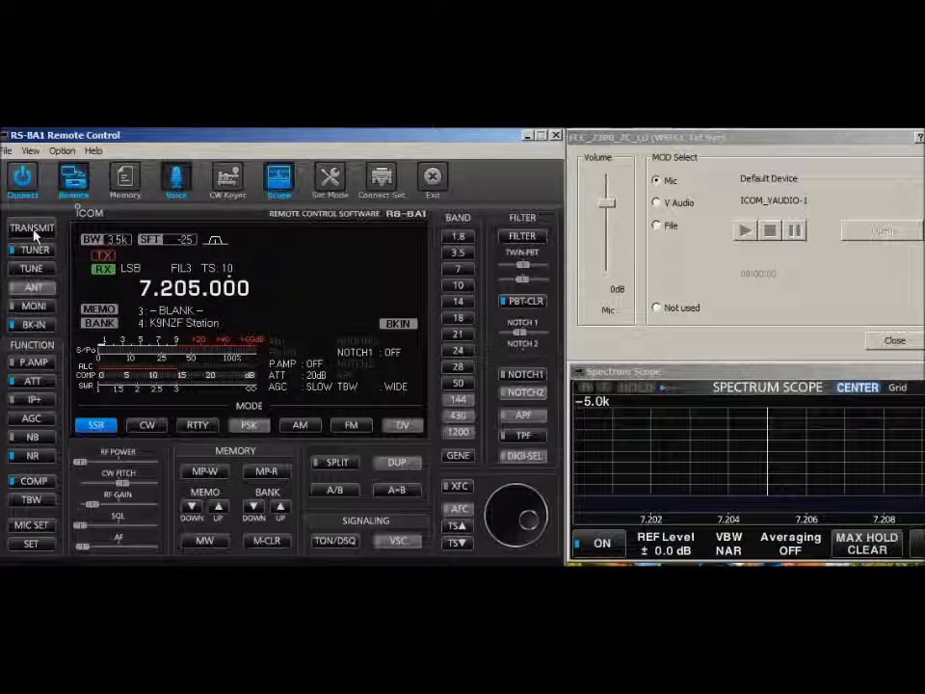
- Open the Voice Memory panel listing stored messages T1–T8
left_click(31, 228)
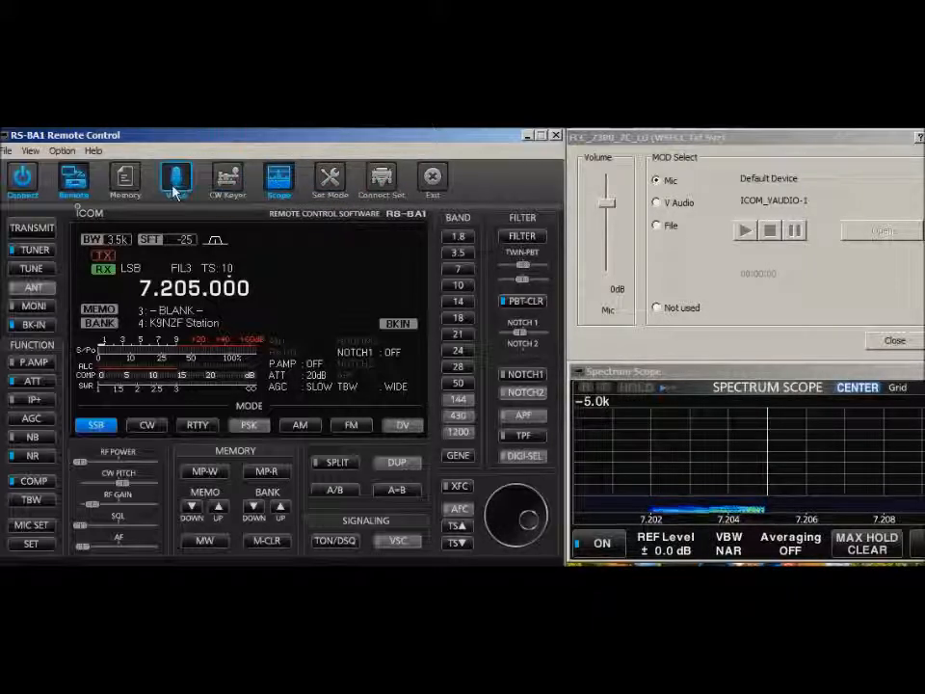
left_click(178, 177)
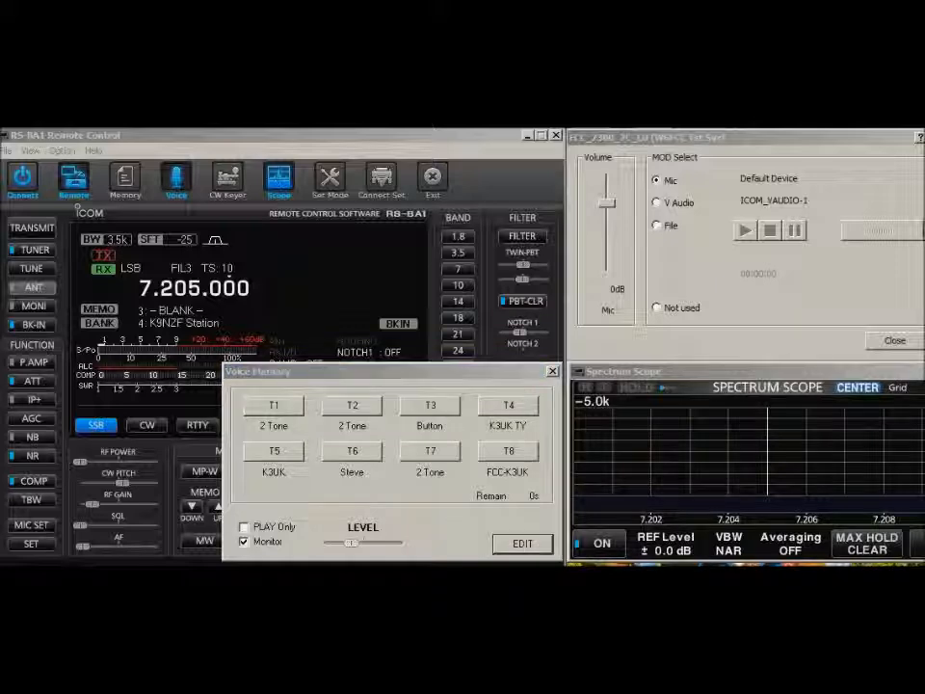
- Send voice memory T3 'Button' on air via V Audio, then return to receive
left_click(522, 543)
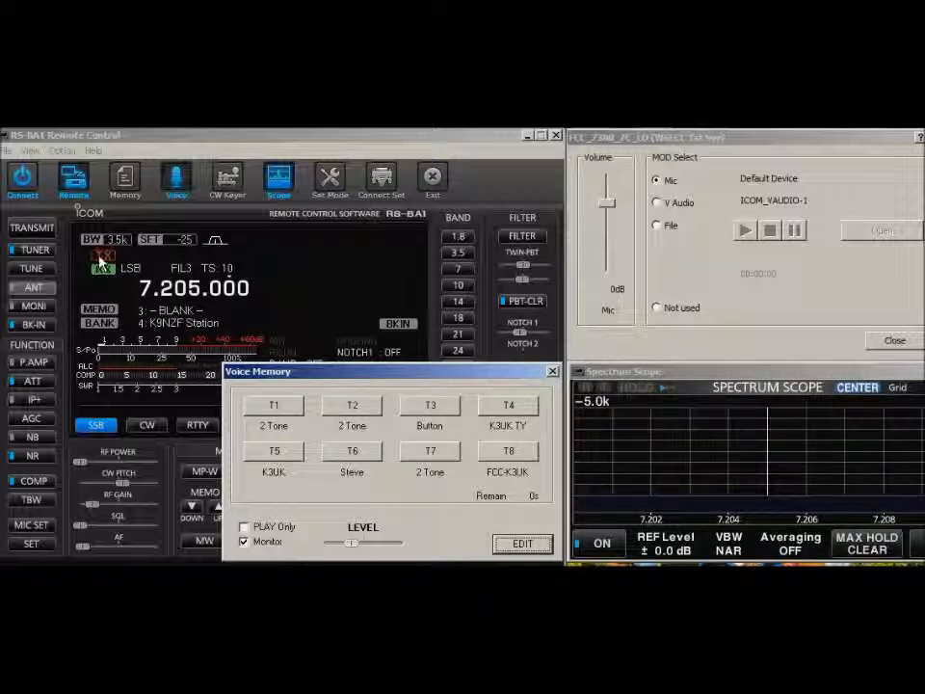
left_click(428, 405)
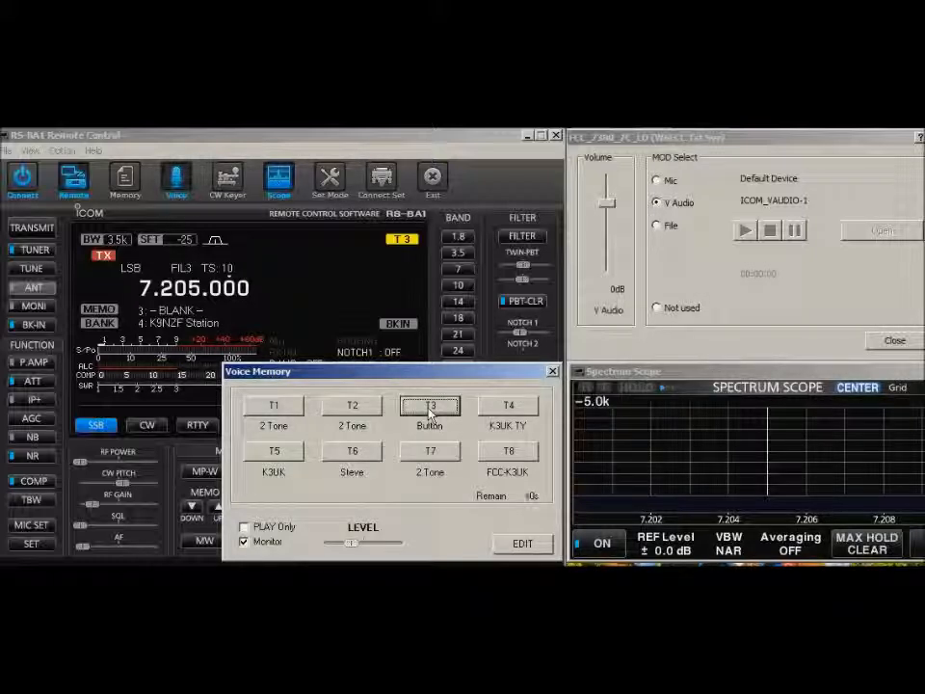
left_click(428, 404)
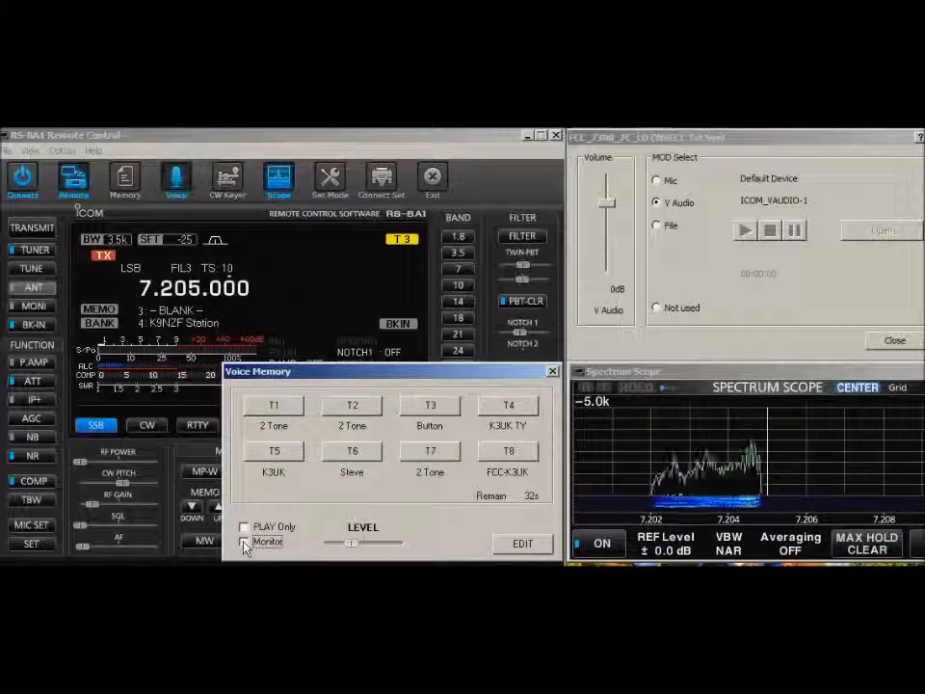
left_click(243, 542)
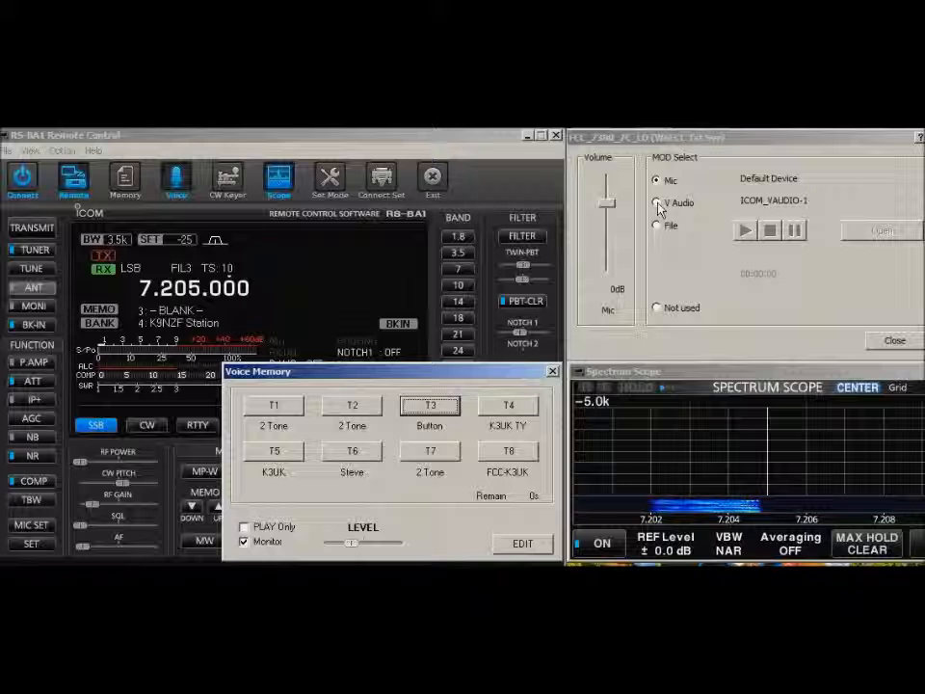
- Toggle MOD Select between Mic and V Audio, leaving Mic selected while transmitting
left_click(655, 181)
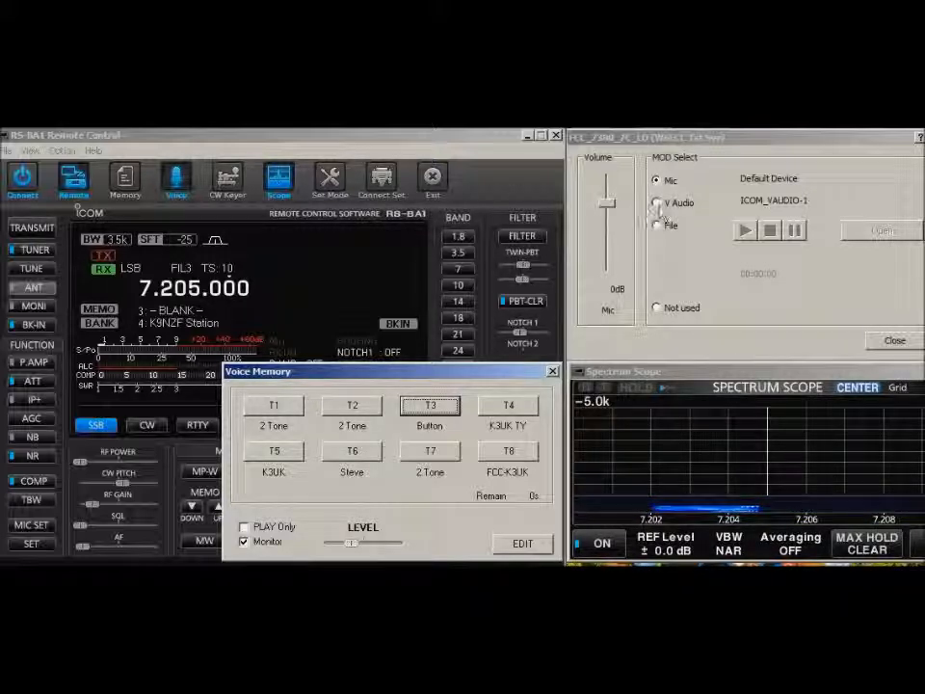
left_click(657, 204)
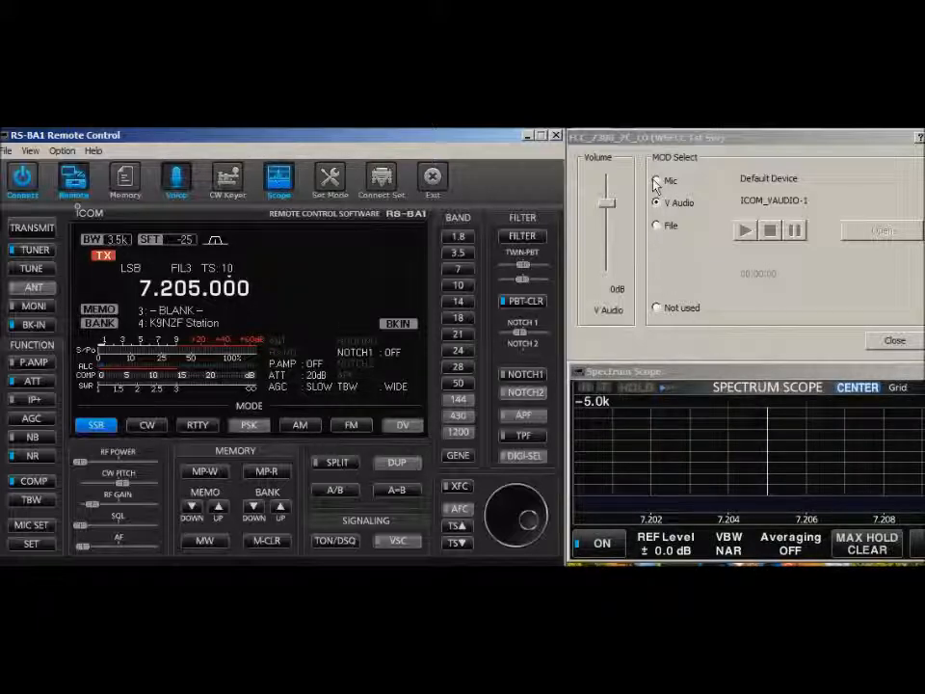
left_click(655, 181)
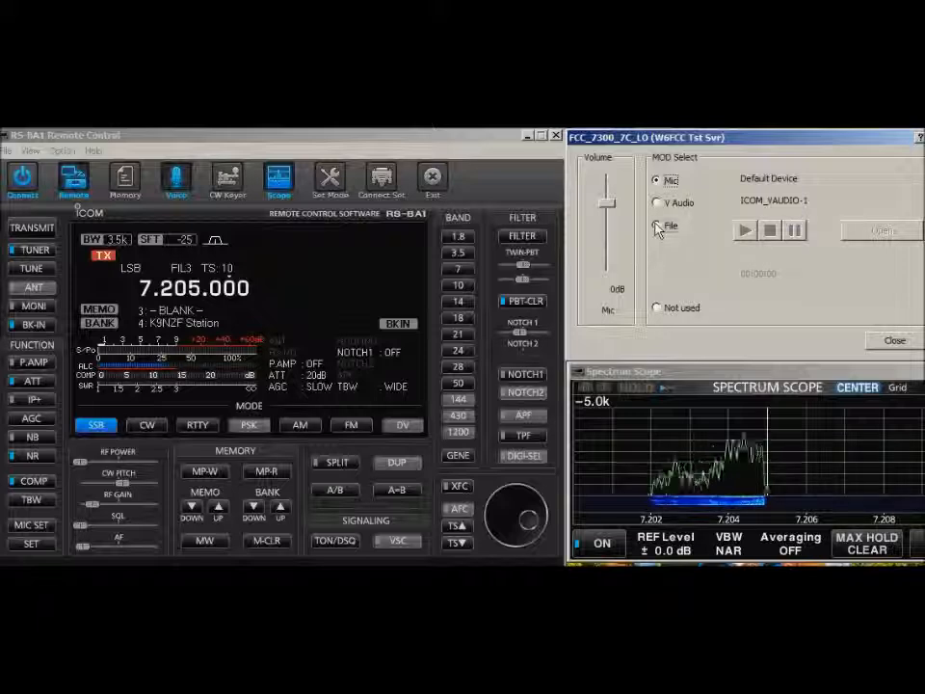
- Select File as transmit source, load a recording, play it on air, then stop
left_click(657, 223)
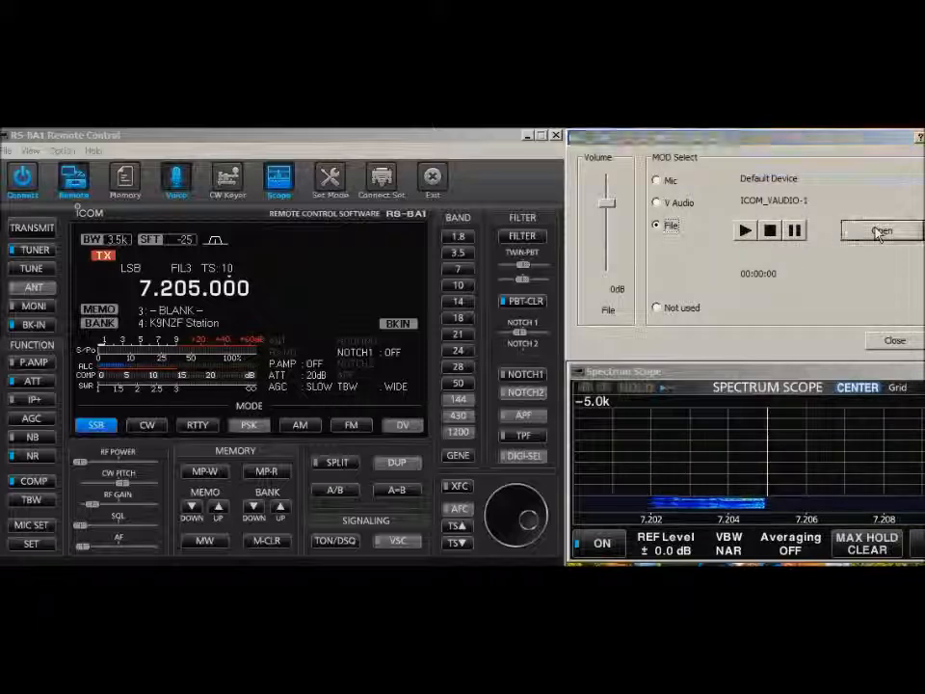
left_click(879, 231)
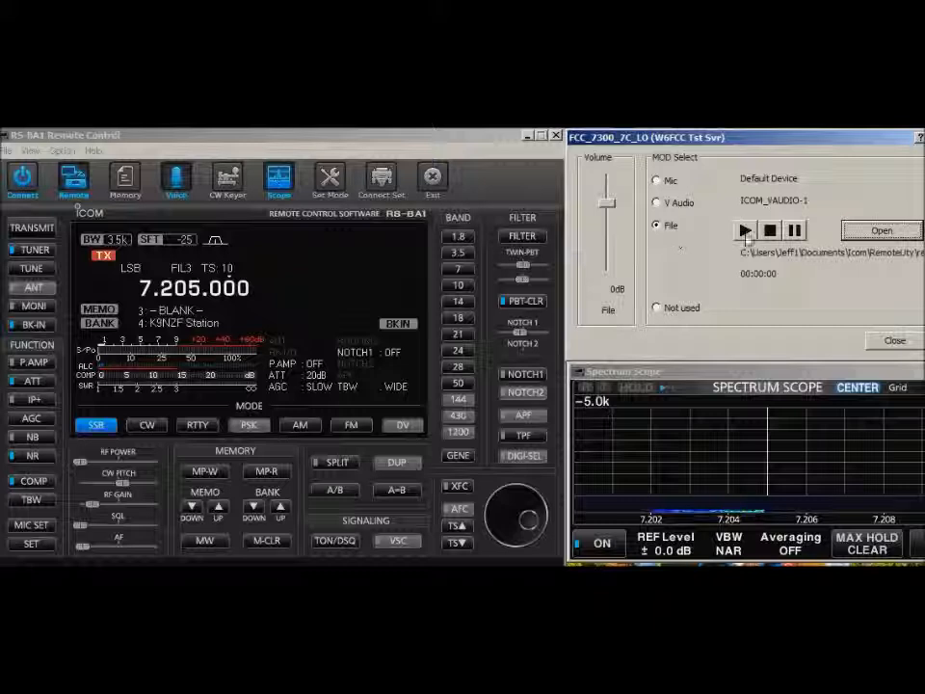
left_click(743, 230)
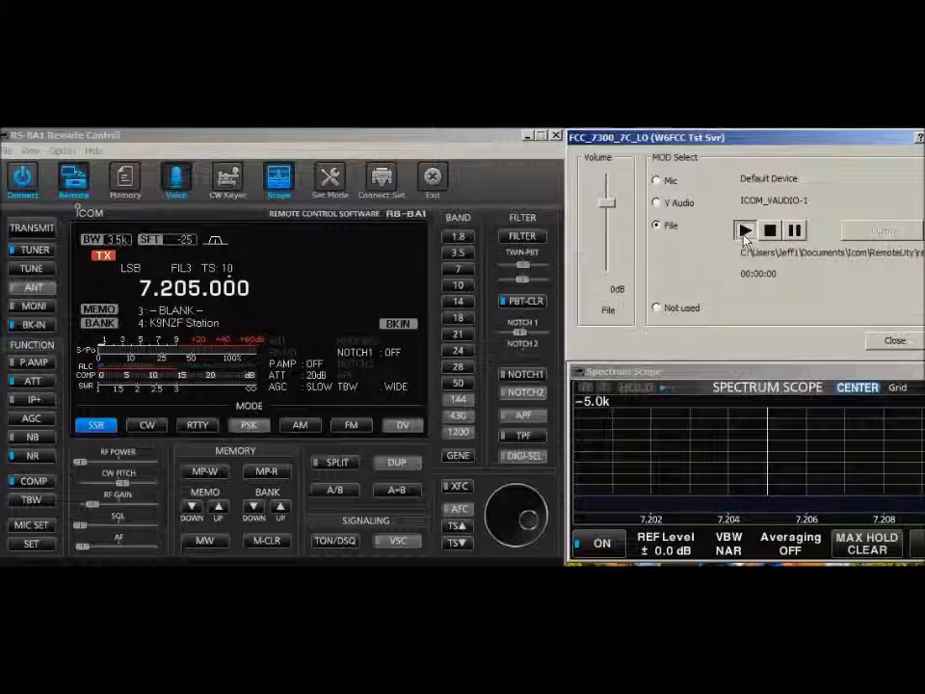
left_click(743, 231)
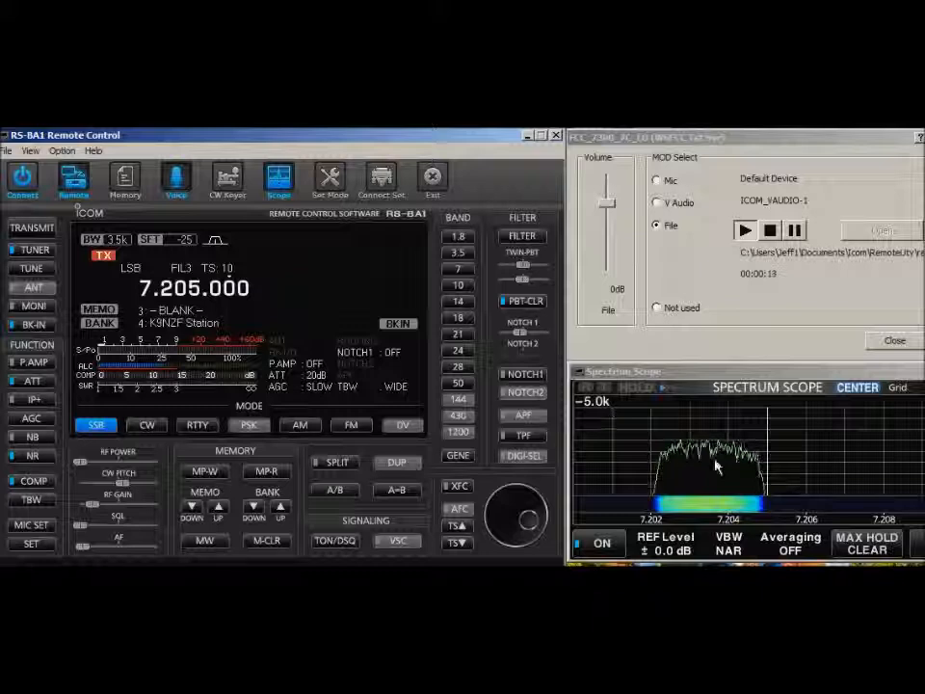
left_click(771, 230)
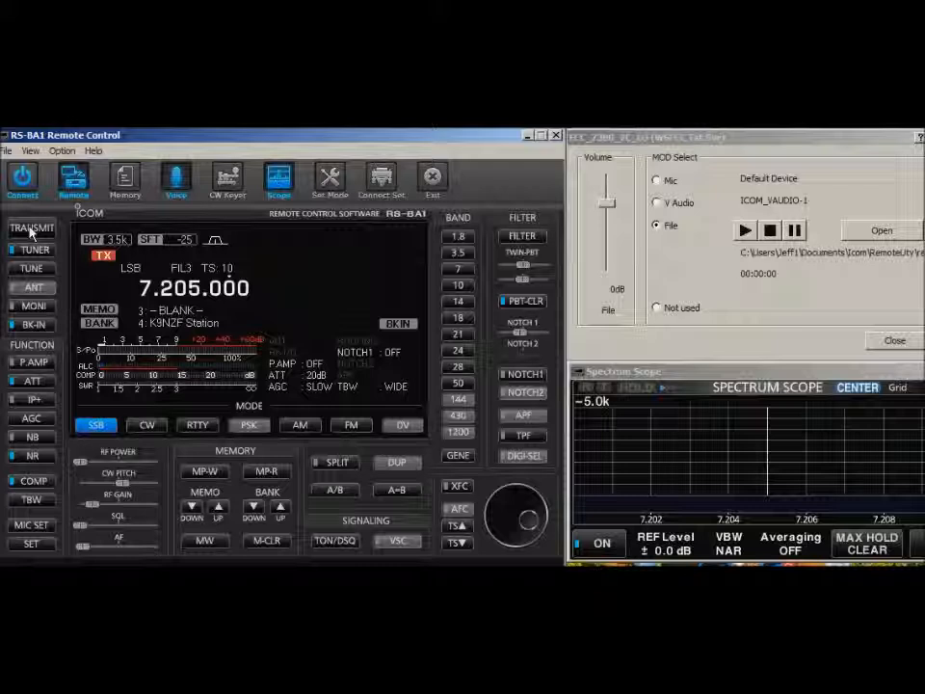
- Return the radio to receive and restore Mic as the MOD Select audio source
left_click(31, 227)
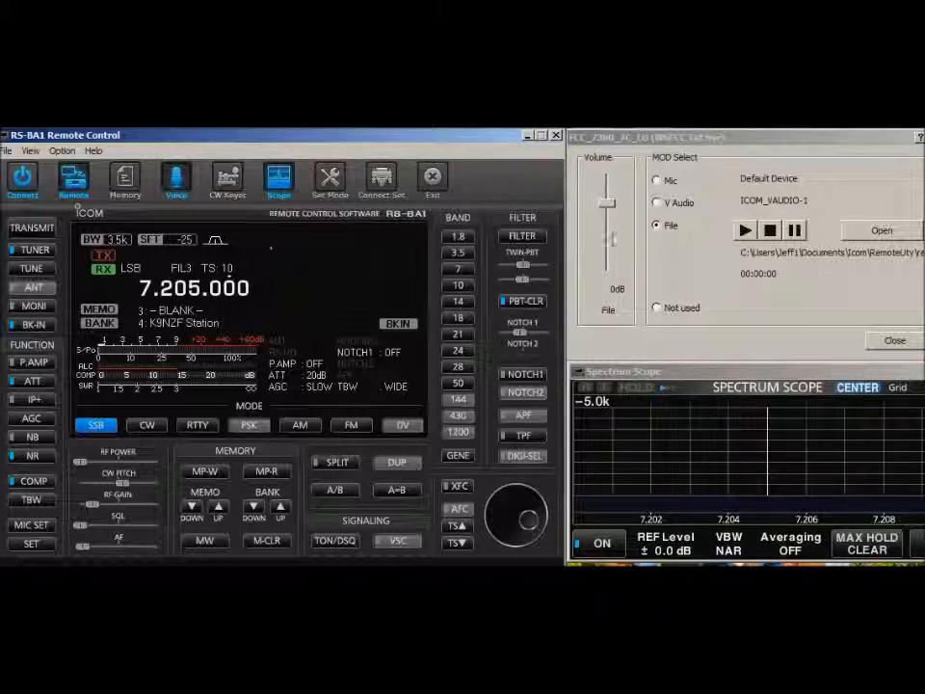
left_click(657, 181)
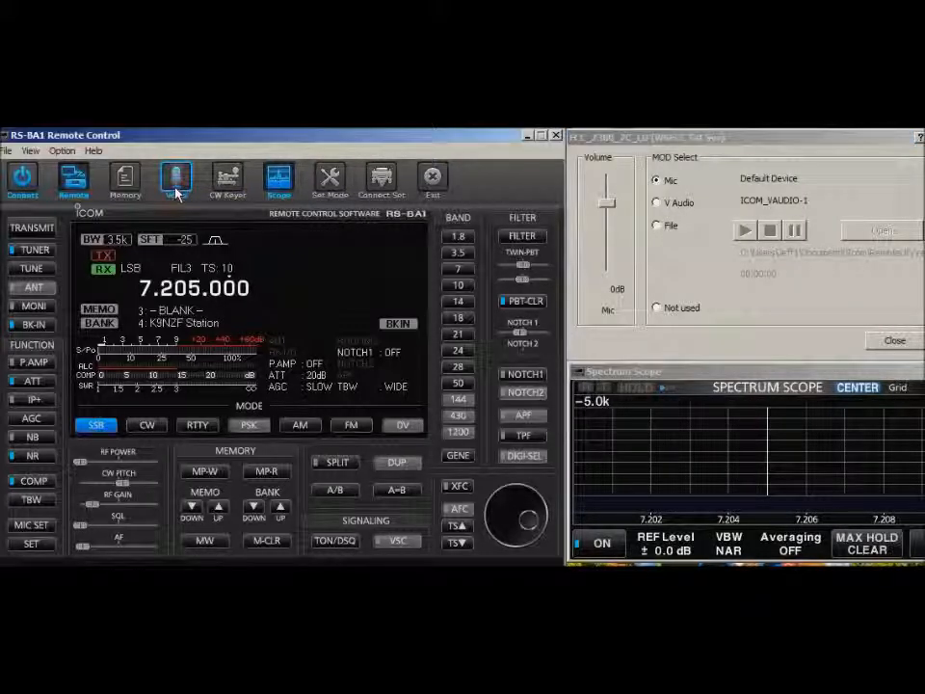
left_click(177, 179)
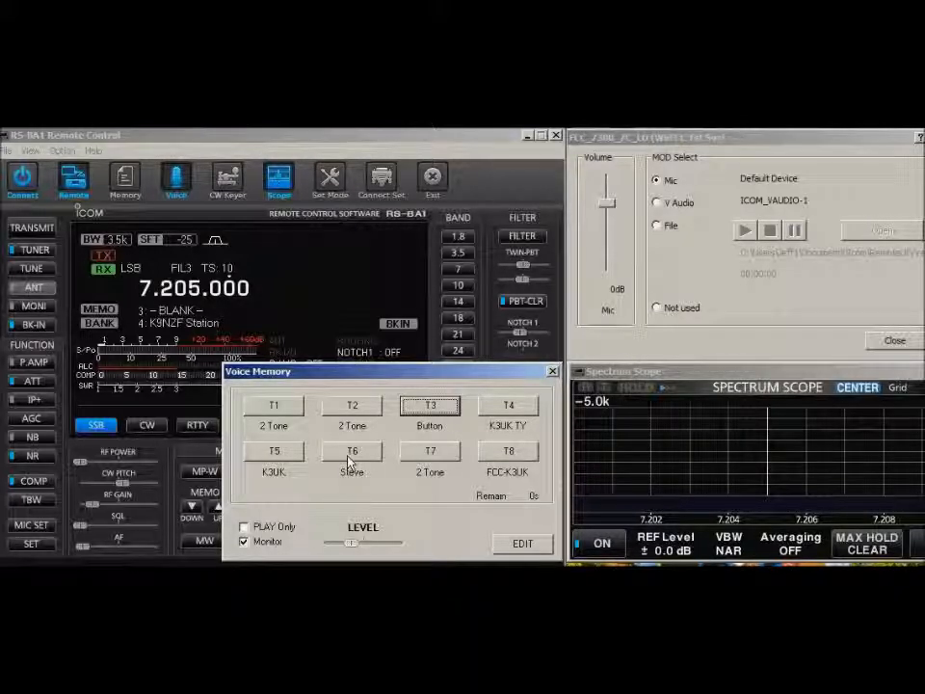
- Send voice memory T6 'Steve' on air, ending back on receive with Mic
left_click(350, 451)
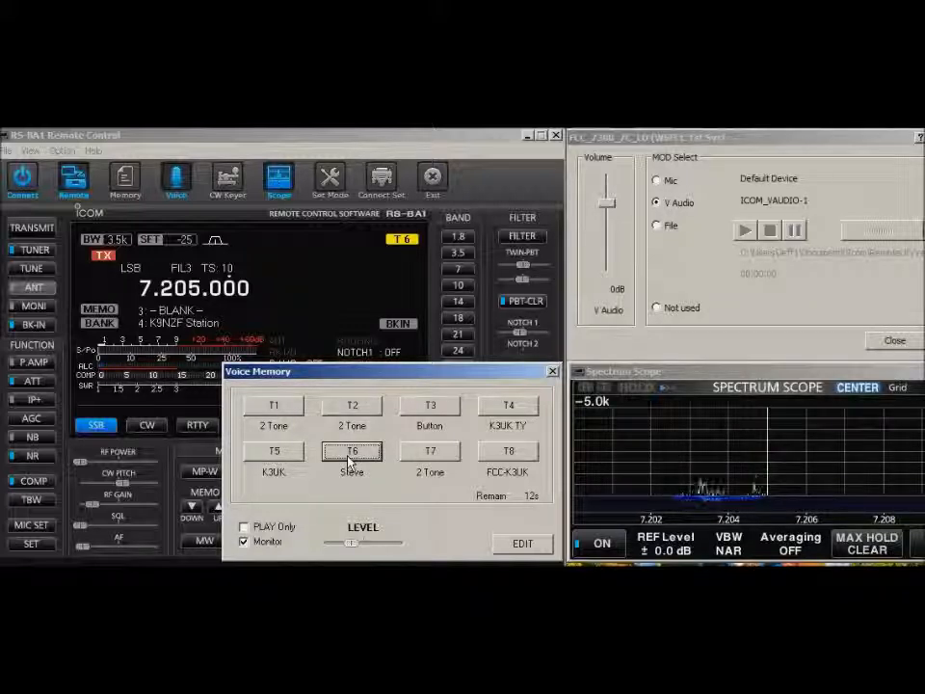
left_click(351, 451)
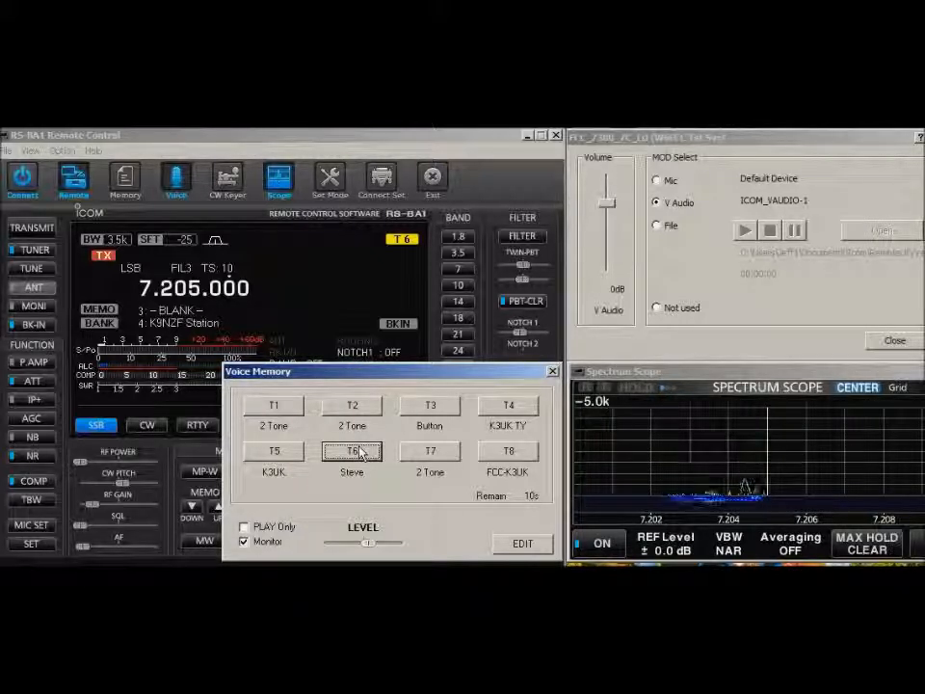
left_click(350, 451)
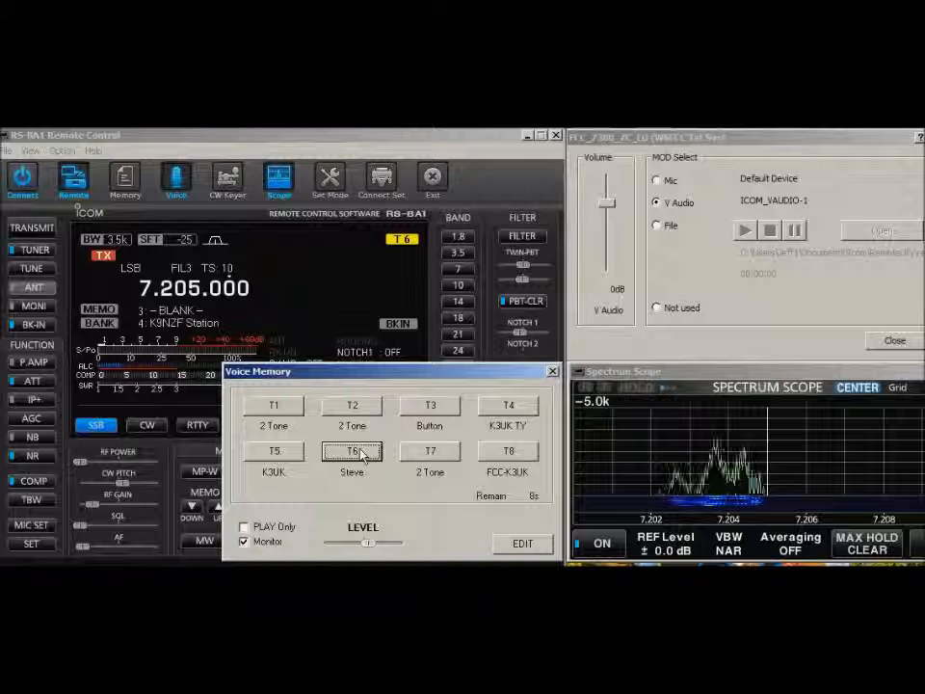
left_click(351, 451)
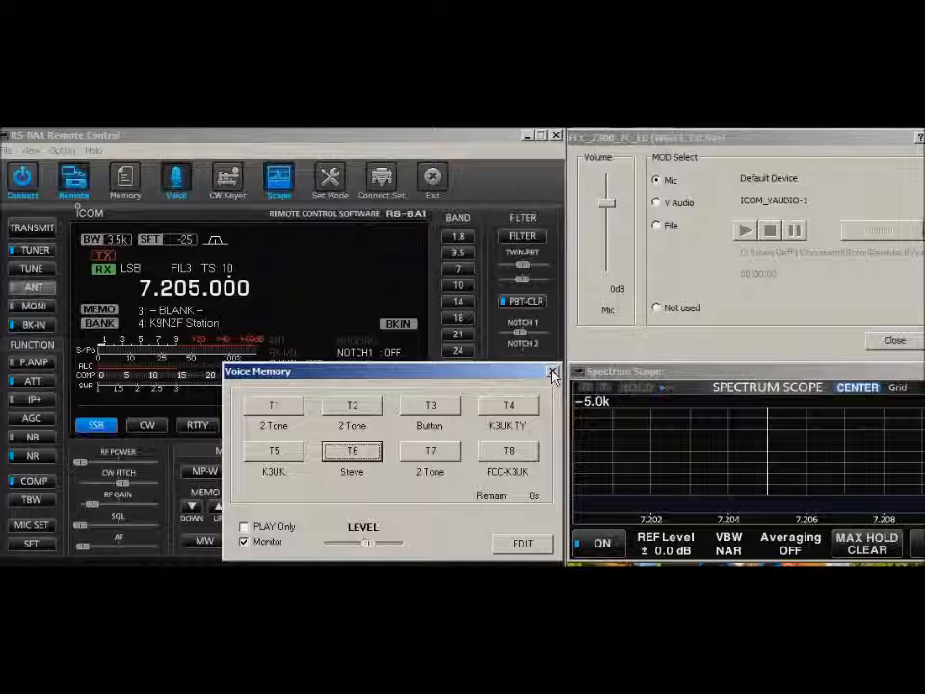
- Close the Voice Memory panel, leaving receive on 7.205.000 LSB with Mic
left_click(551, 370)
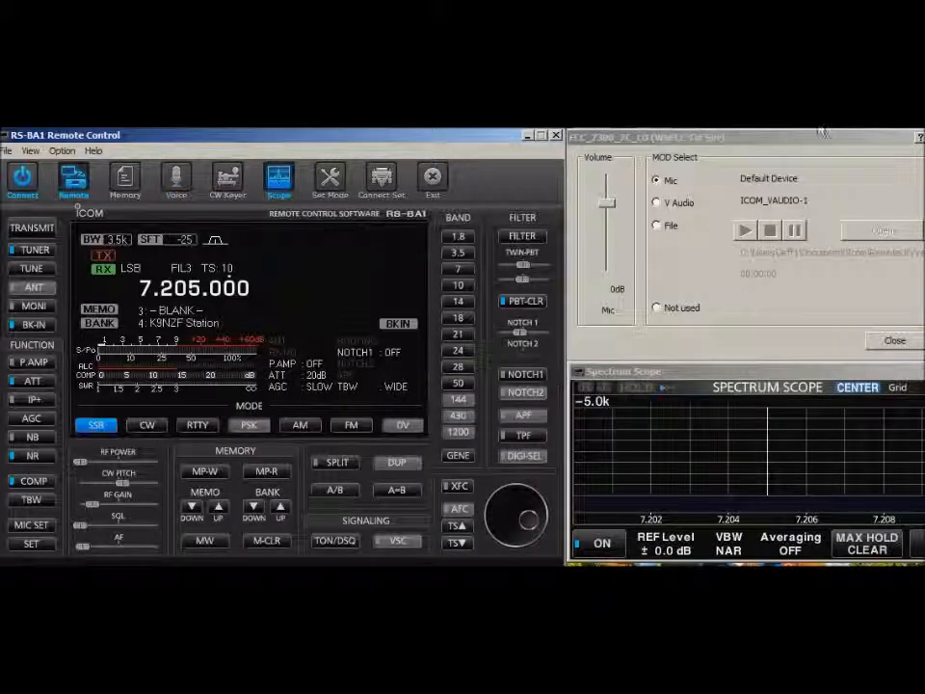